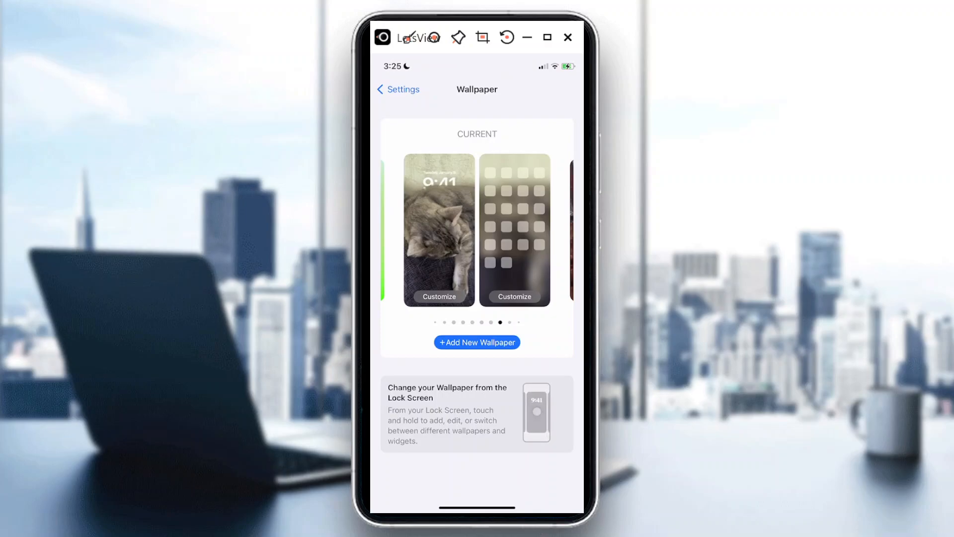
Customize the Home Screen wallpaper to a solid yellow colour background and confirm with Done.
left_click(514, 297)
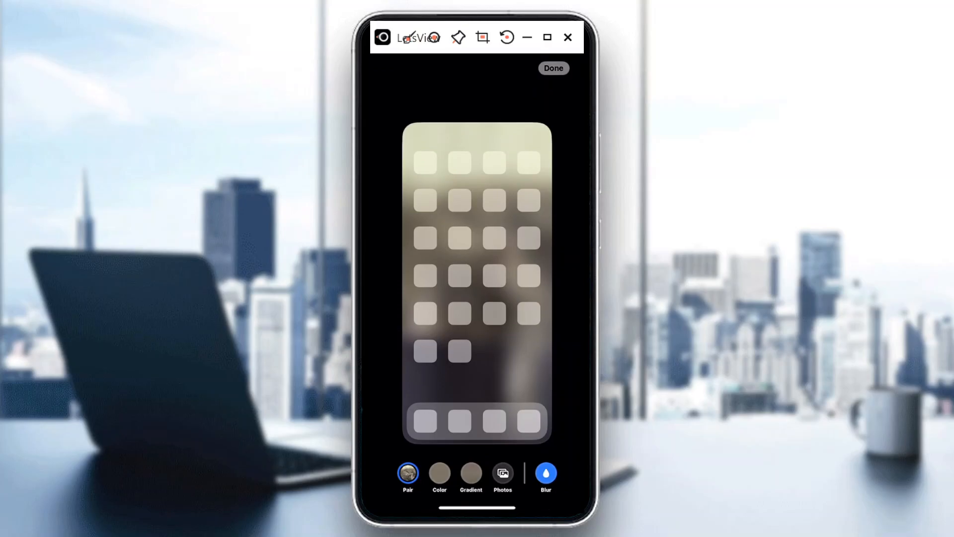
left_click(439, 474)
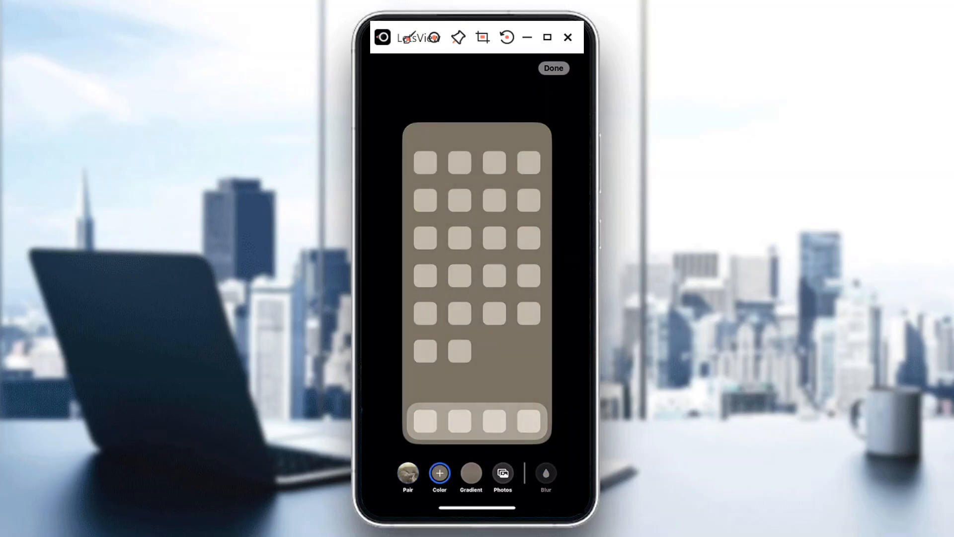
left_click(552, 68)
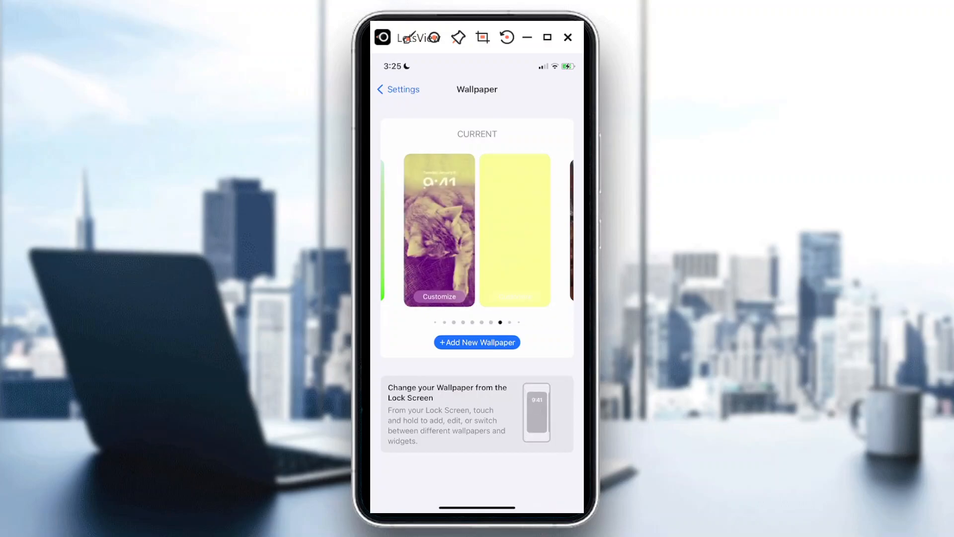
Open the Add New Wallpaper gallery showing Featured and Weather & Astronomy collections.
left_click(477, 342)
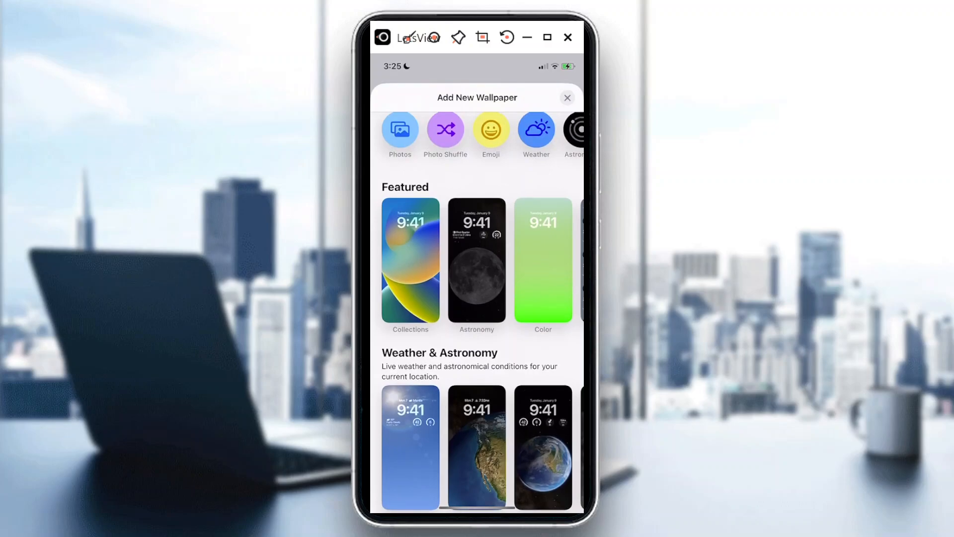
scroll("down", 3)
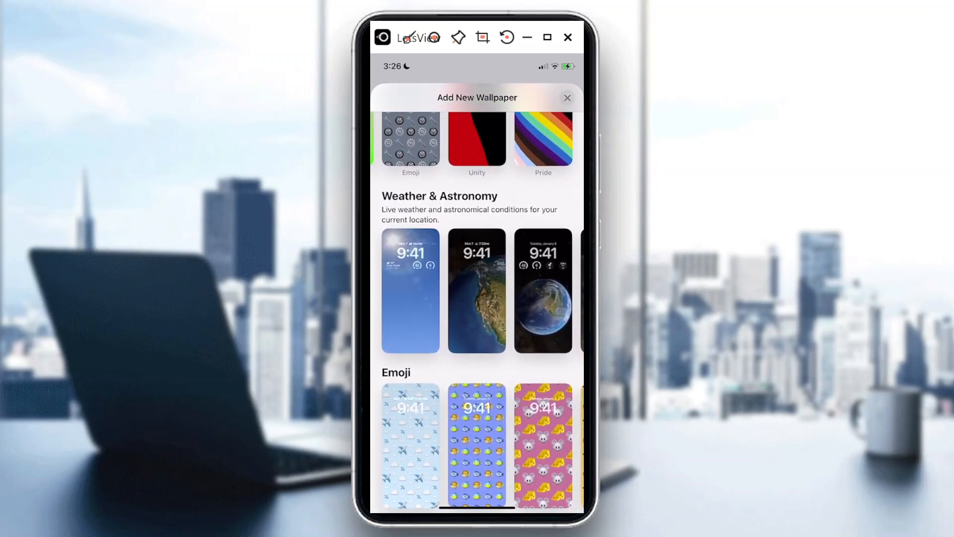
scroll("left", 3)
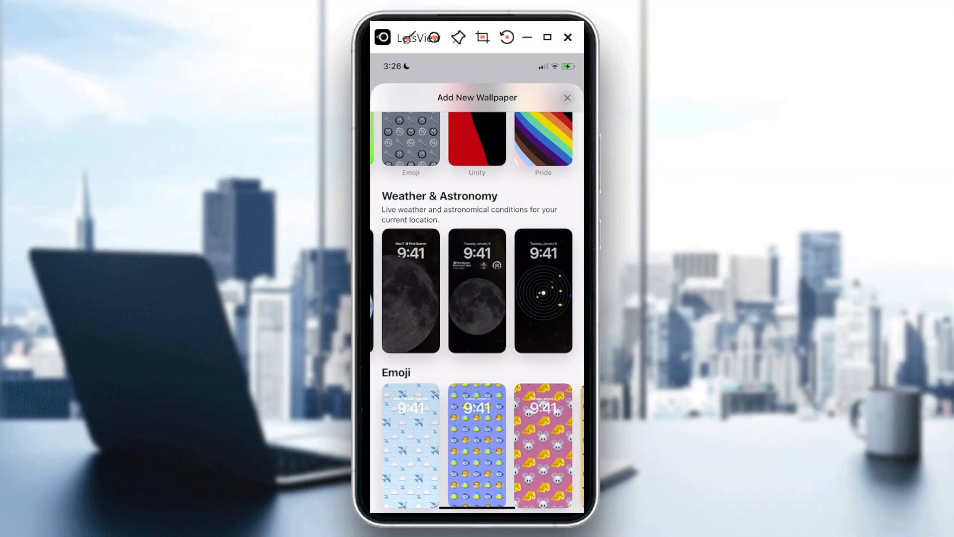
left_click(411, 290)
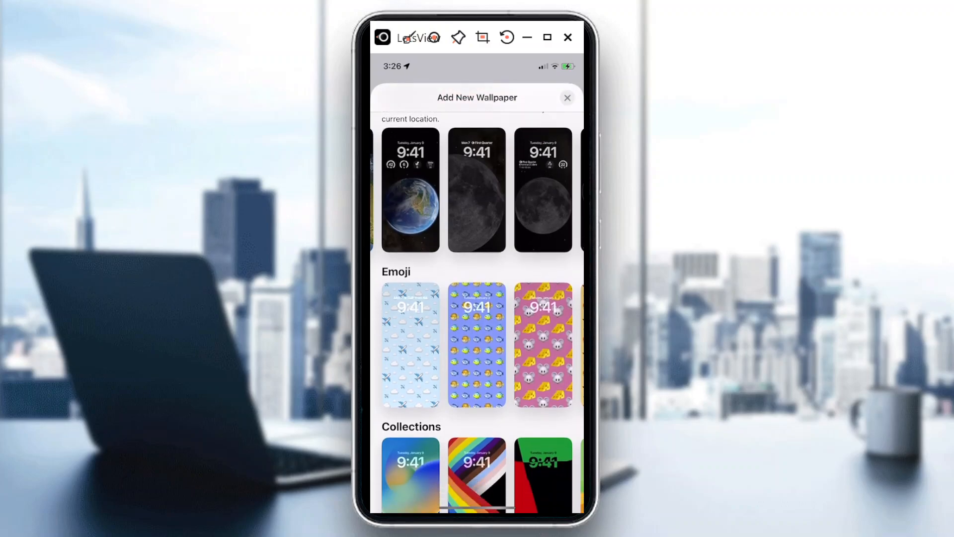
scroll("down", 3)
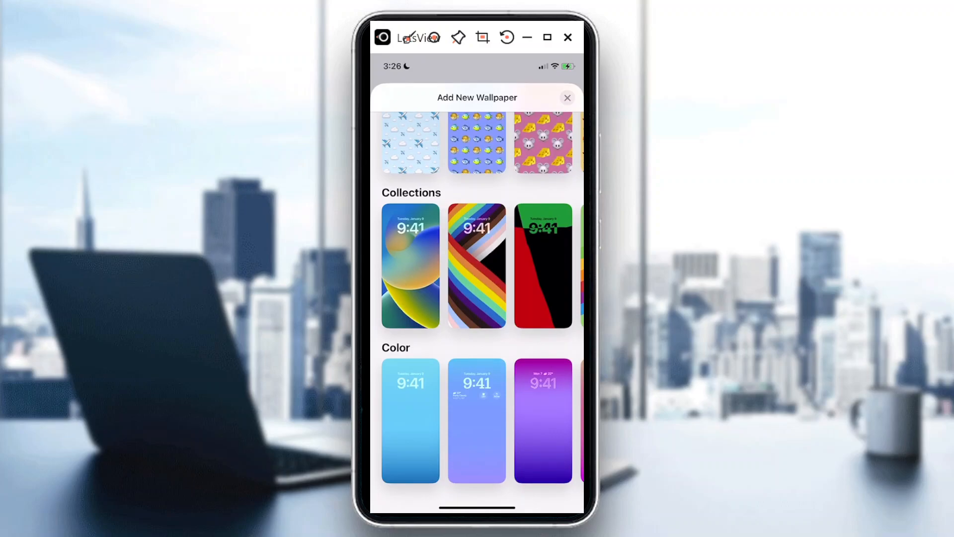
scroll("down", 3)
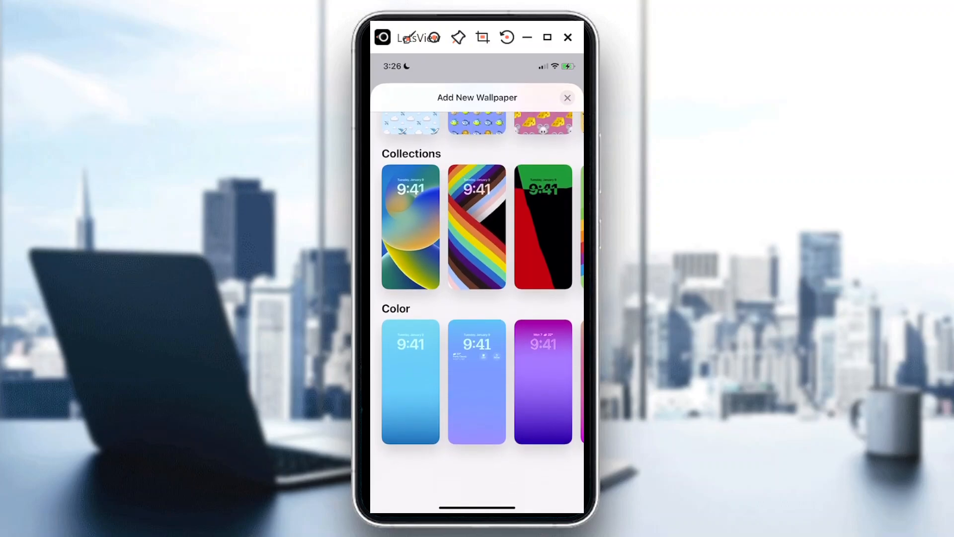